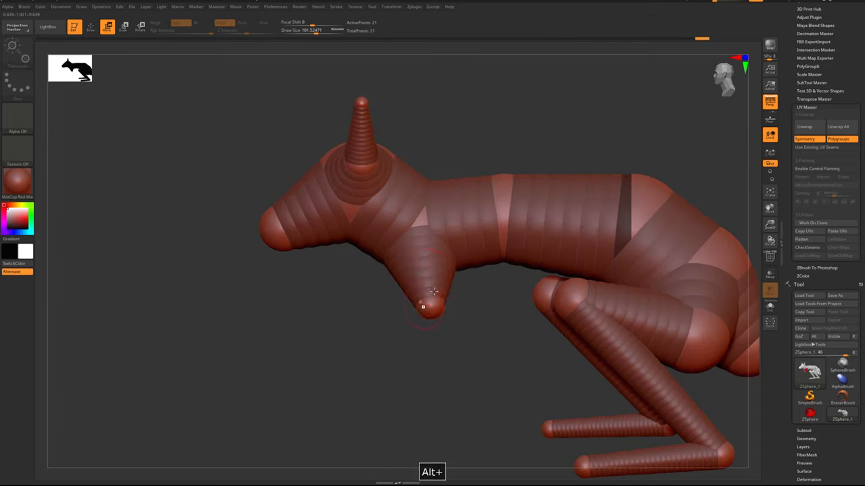
# Pose the ZSphere armature into a rat with pointed head, long body and bent legs.
pyautogui.moveTo(435, 292); pyautogui.dragTo(491, 271)
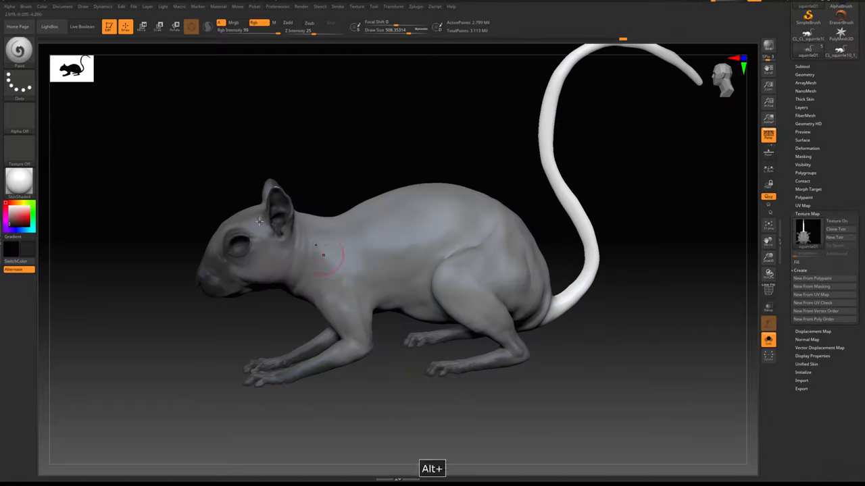
# Sculpt ears, eyes and leg detail on the rat and attach the long tail subtool.
pyautogui.click(26, 6)
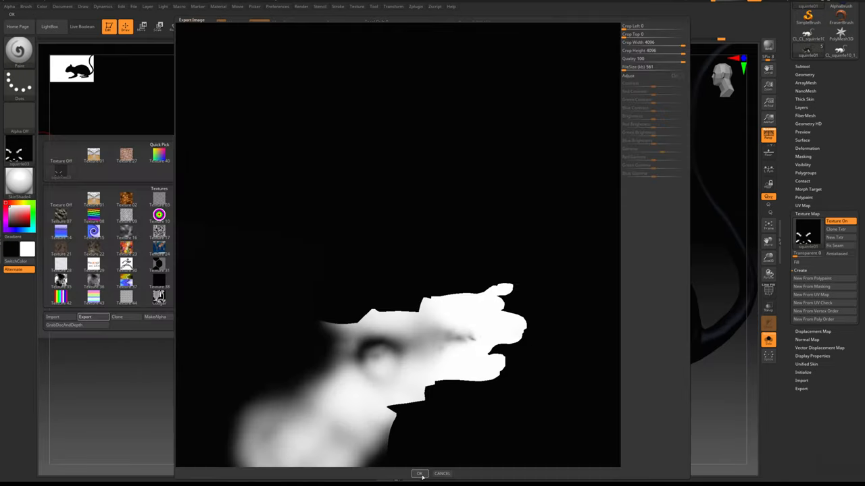
# Export the rat's grayscale mask map and load it as the Comb Map in Ornatrix.
pyautogui.click(442, 472)
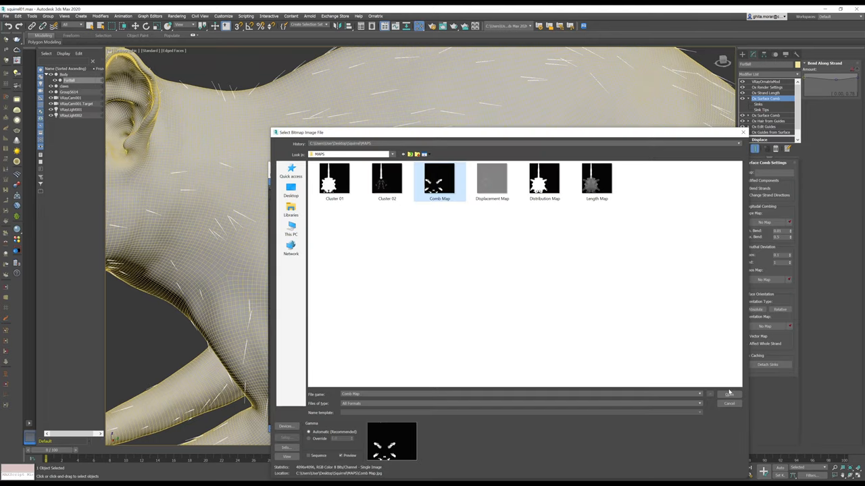
pyautogui.click(727, 394)
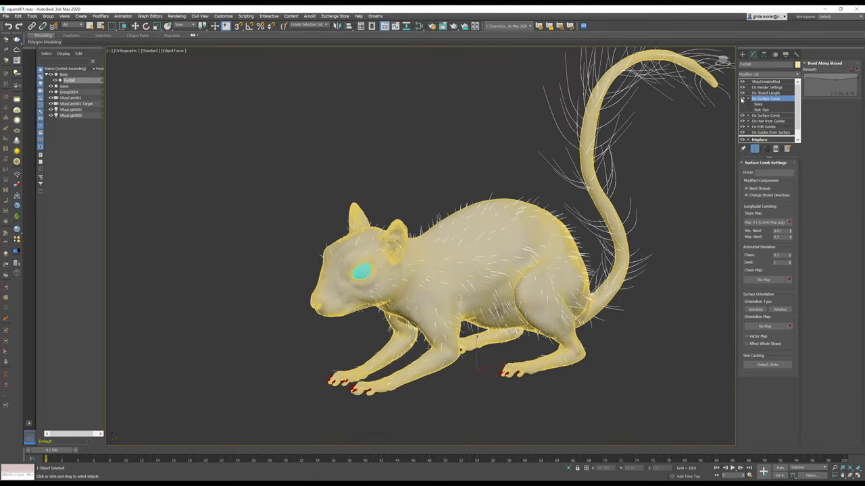